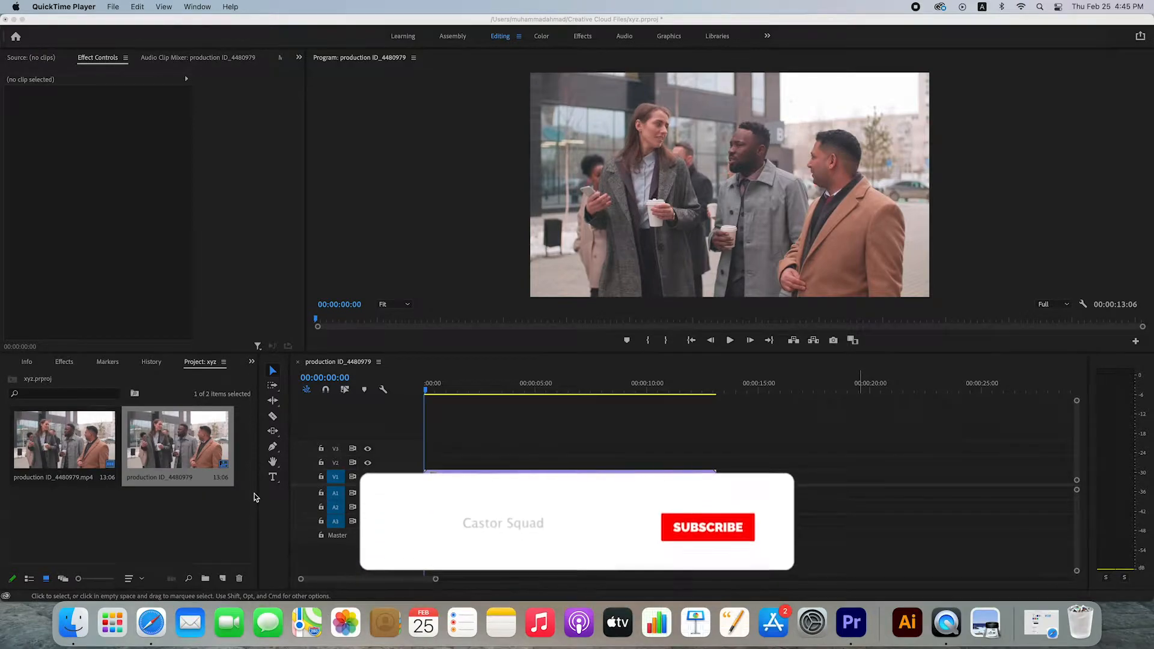
Preview the street clip in the Program Monitor and stop playback
click(708, 527)
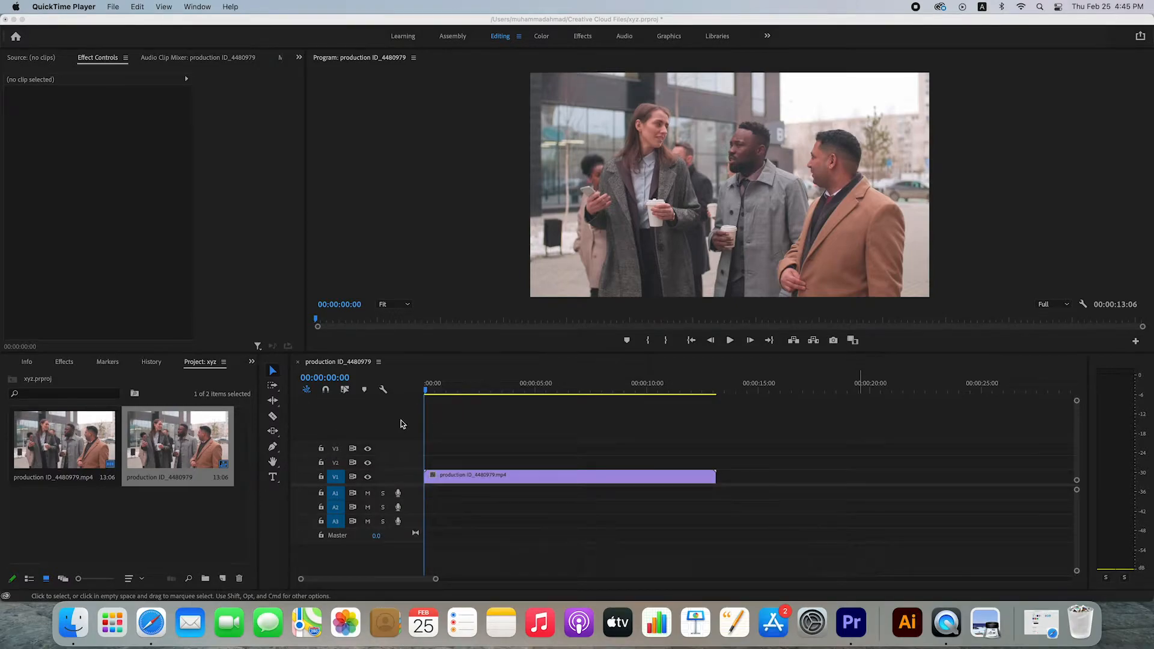
mouse_move(685, 227)
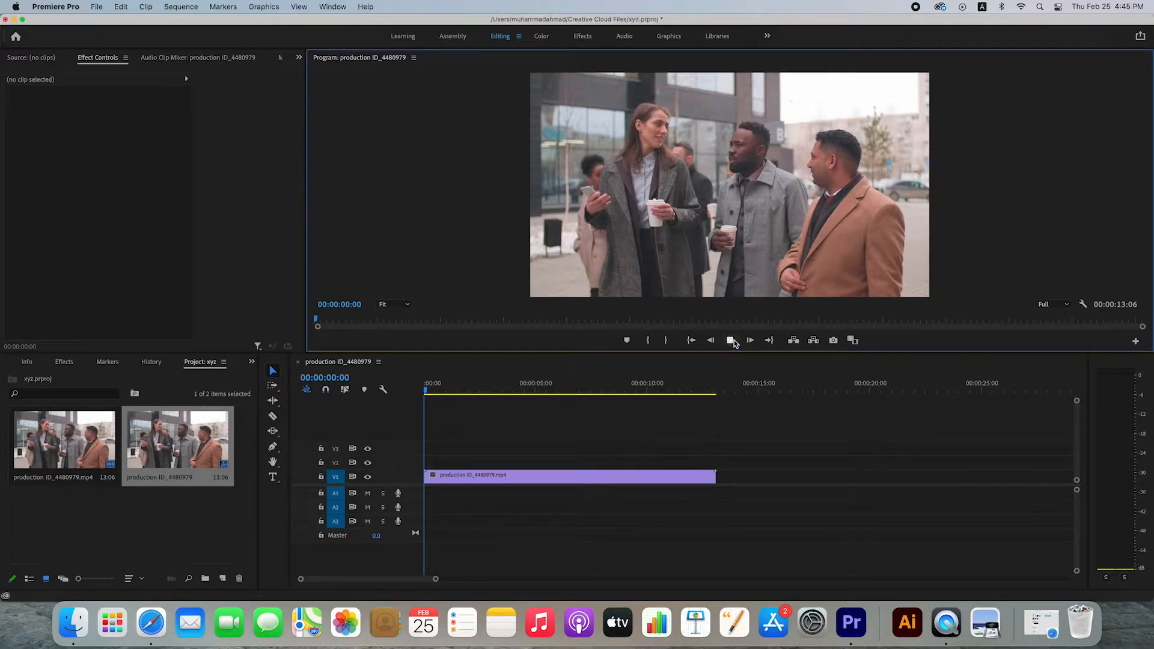
click(750, 340)
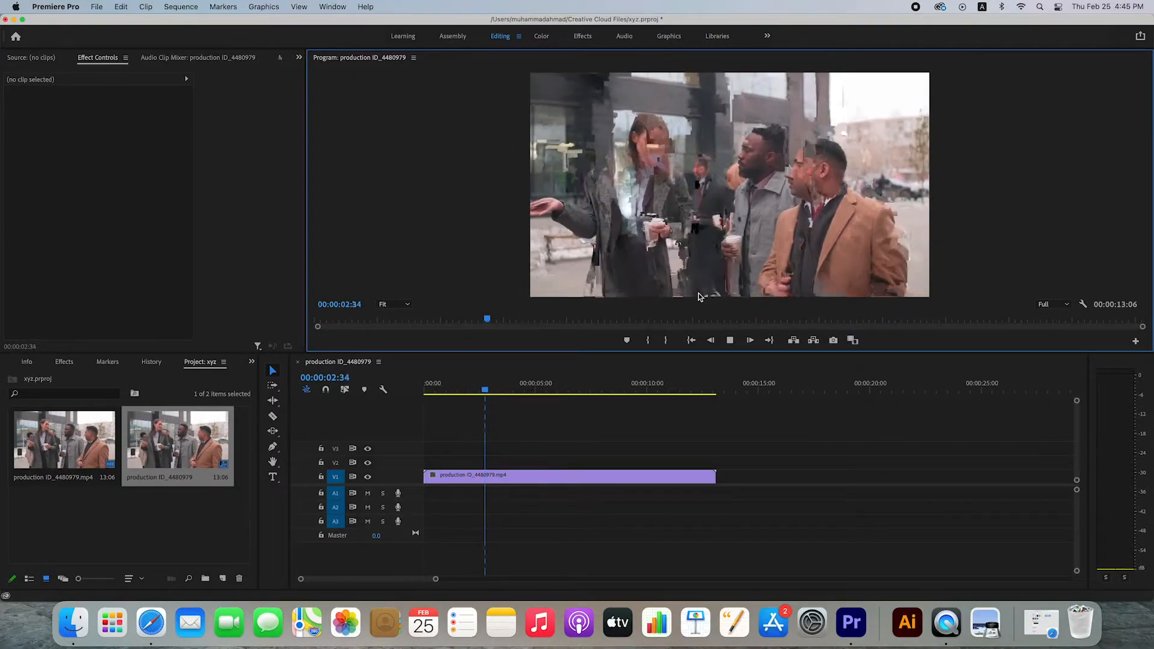
click(520, 392)
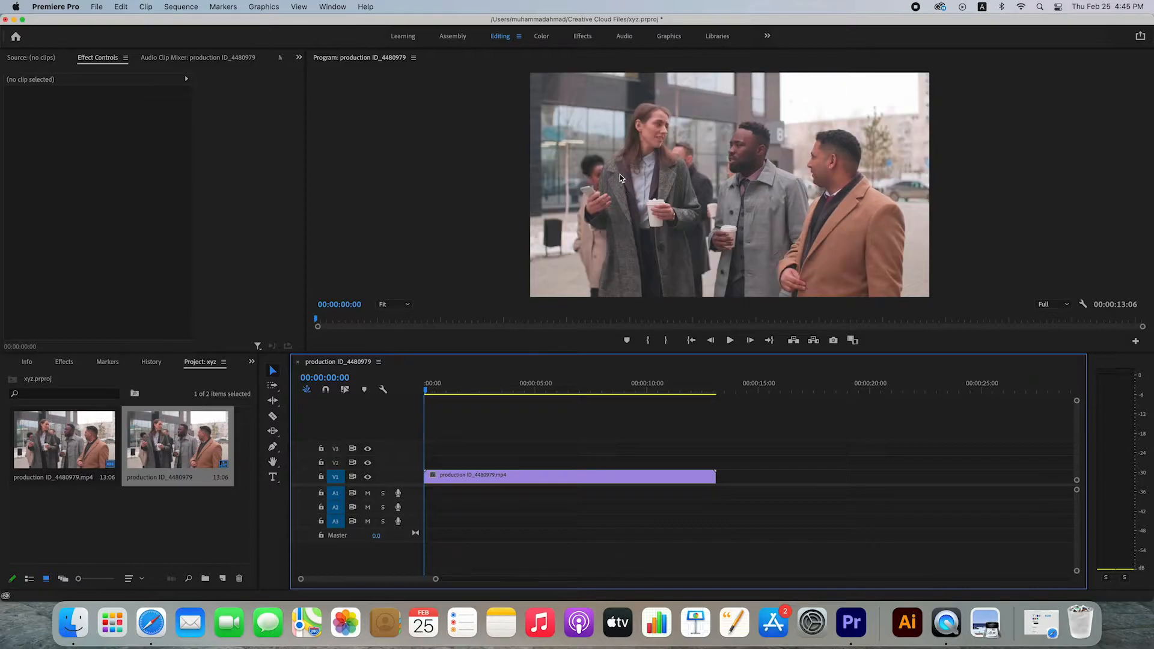
mouse_move(642, 184)
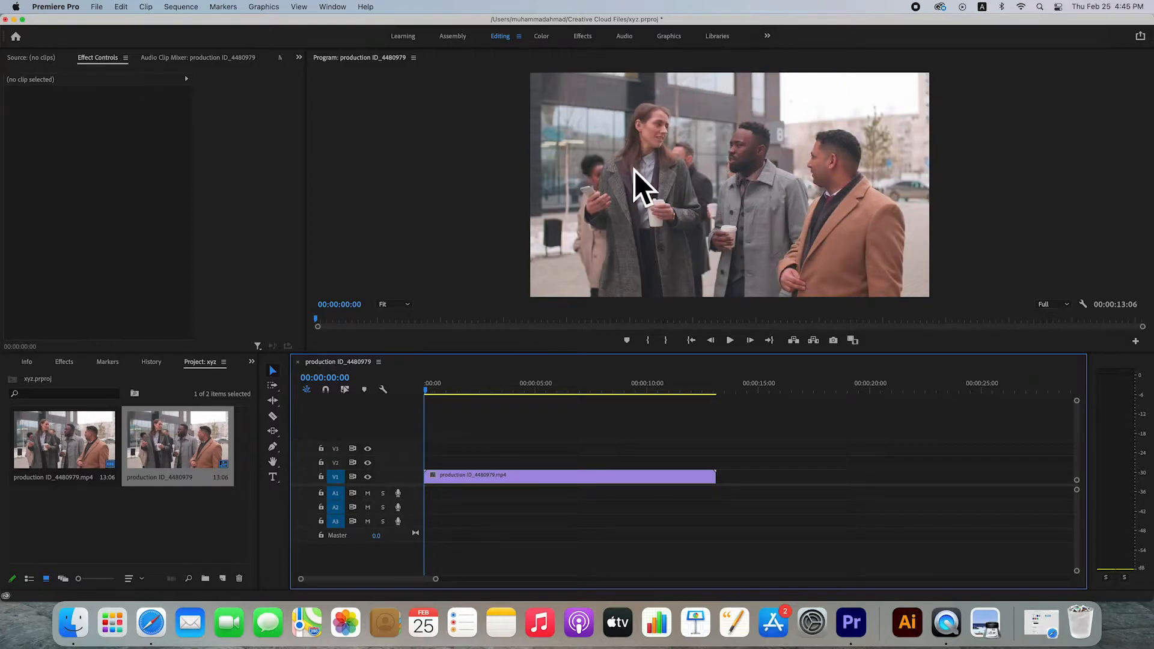
In the Effects workspace, search 'mosa' and apply the Mosaic effect to the clip
click(582, 35)
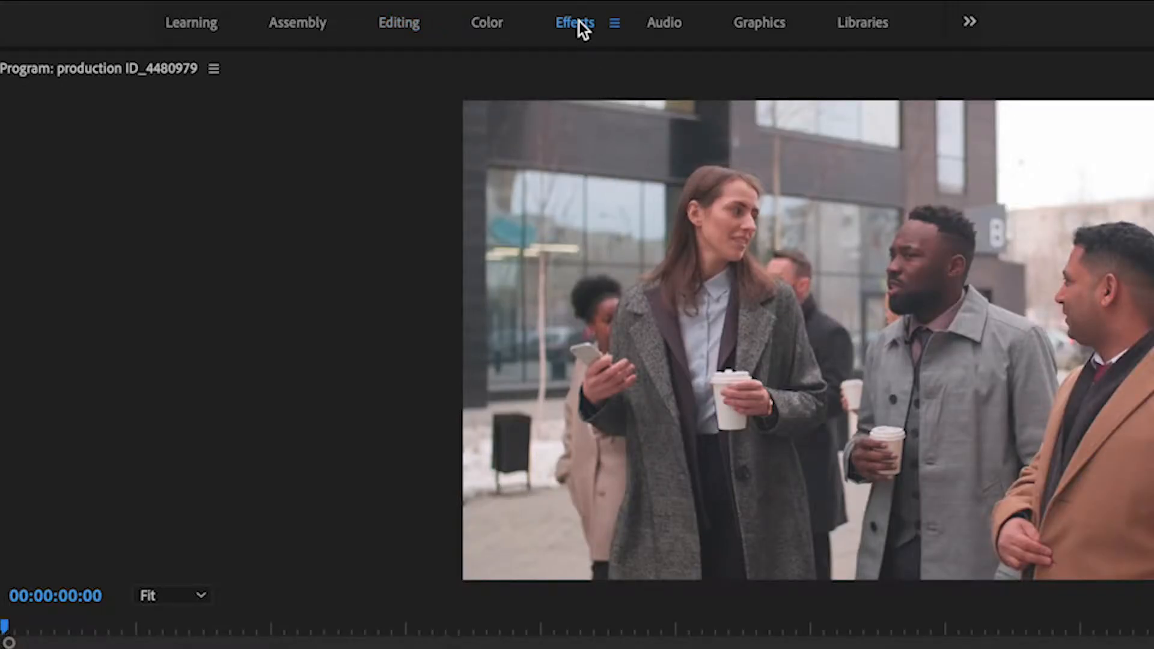
click(574, 22)
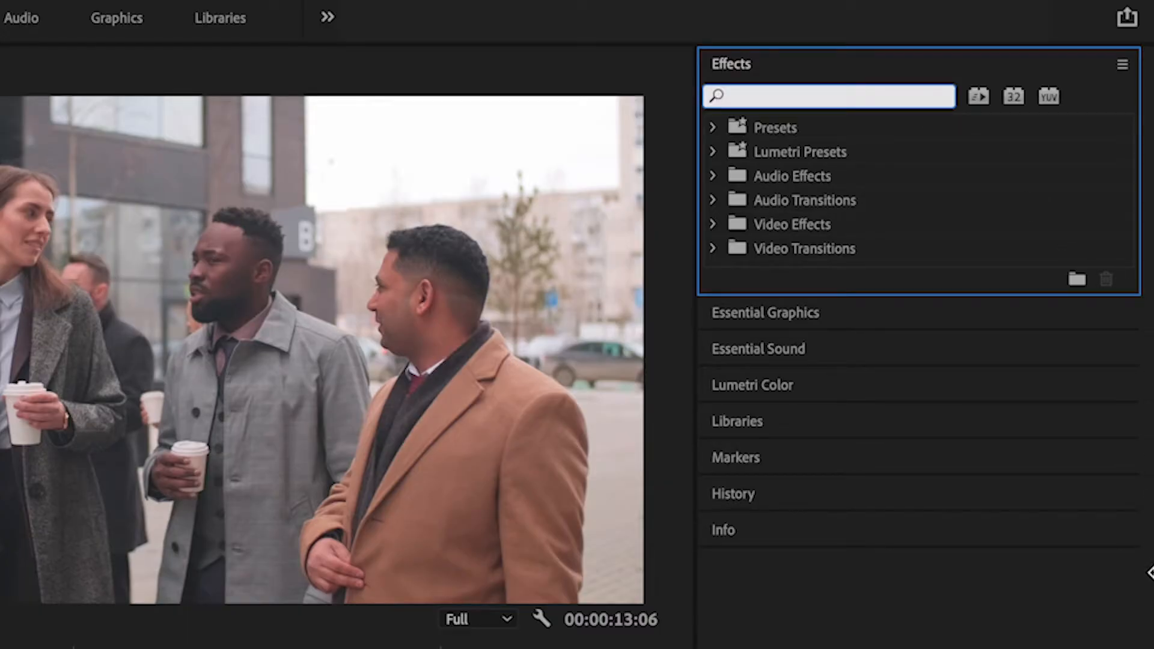
text(mosa)
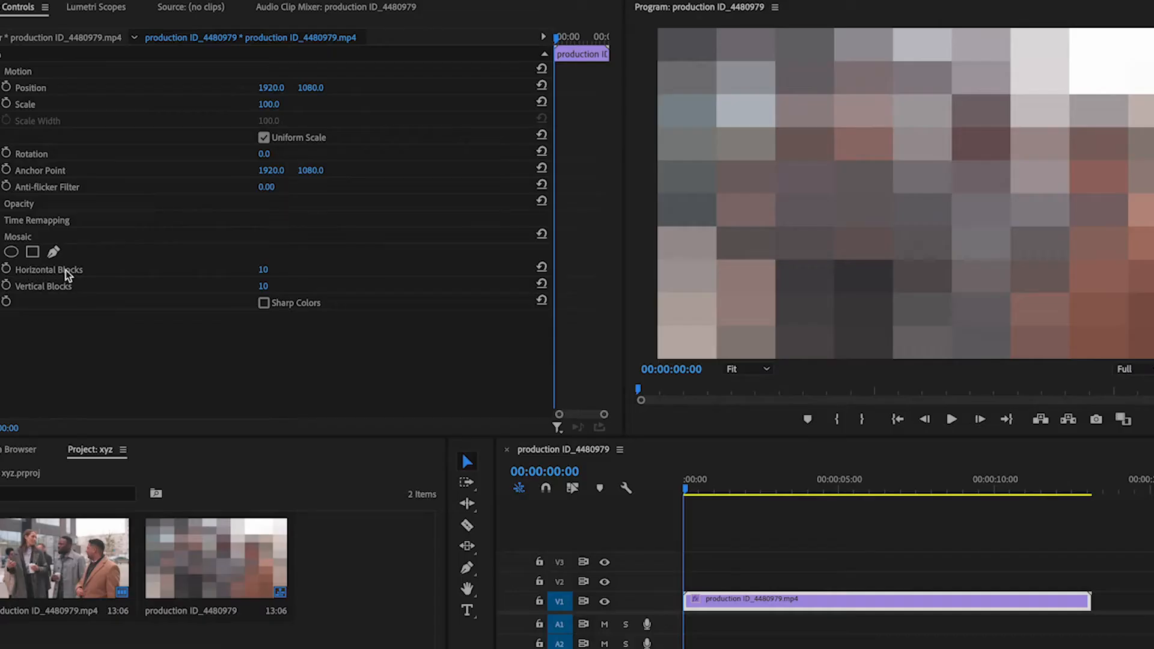
mouse_move(35, 280)
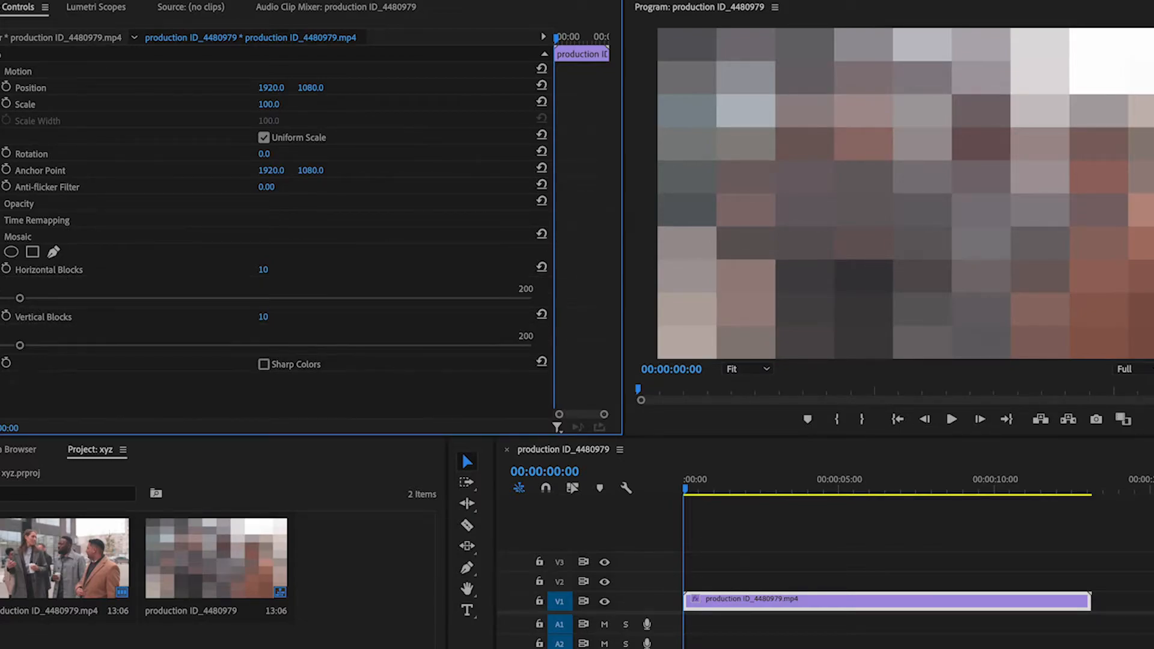
Raise Mosaic's Horizontal and Vertical Blocks to 54 each for finer pixelation
drag(20, 298, 112, 299)
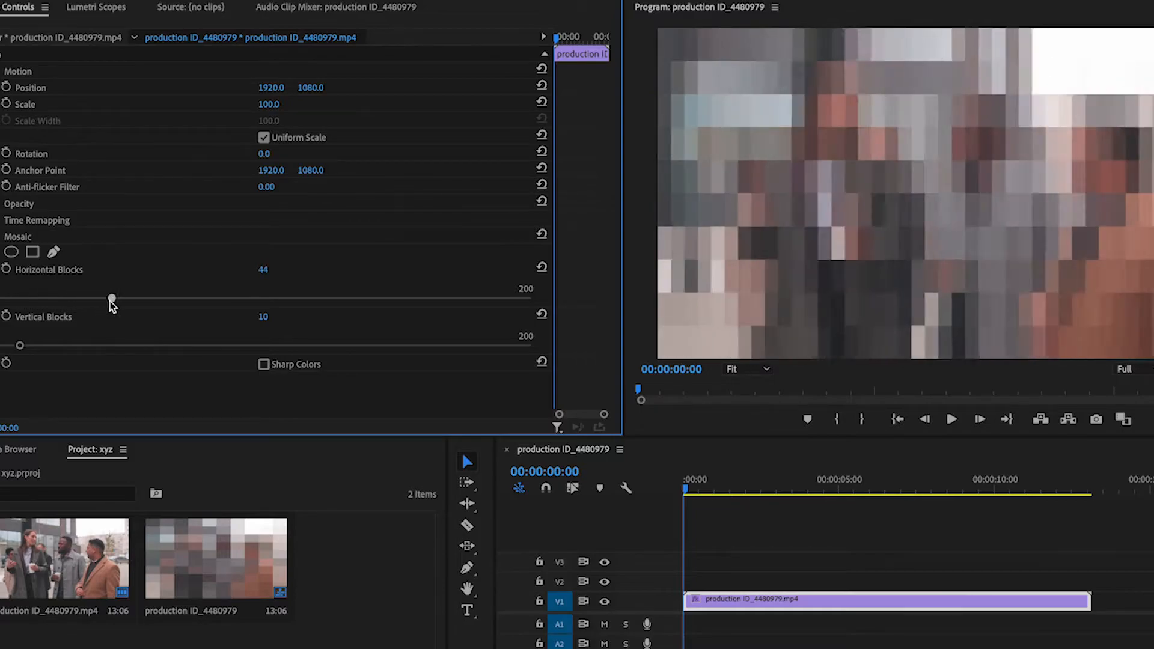
drag(111, 298, 146, 298)
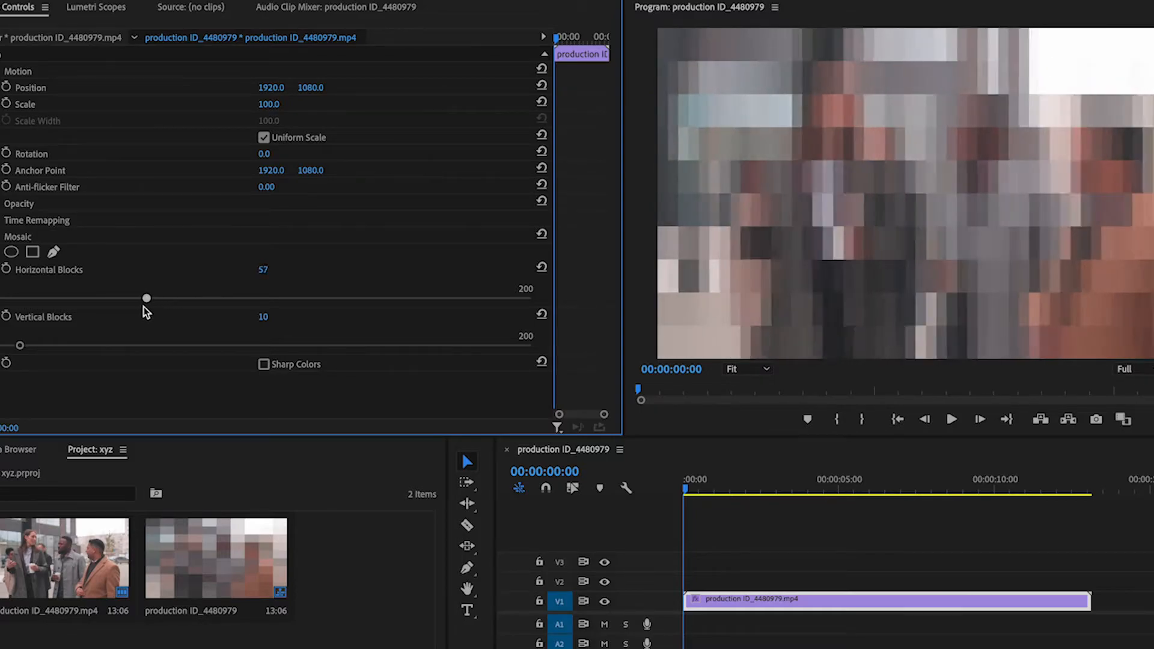
drag(20, 344, 101, 345)
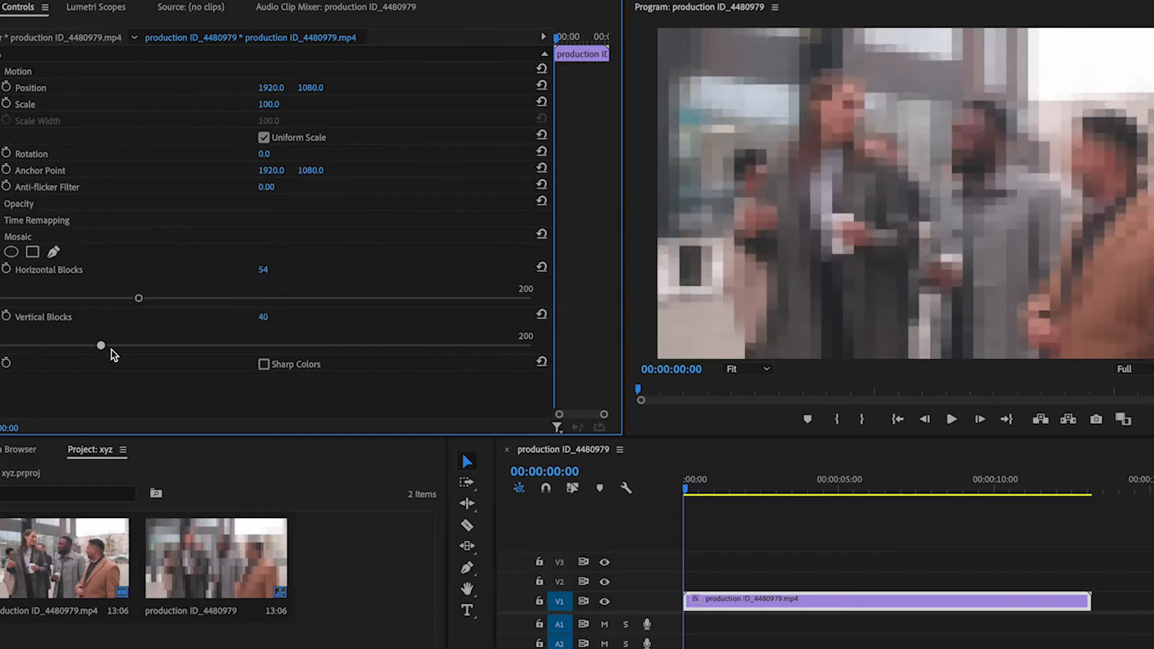
drag(102, 345, 138, 345)
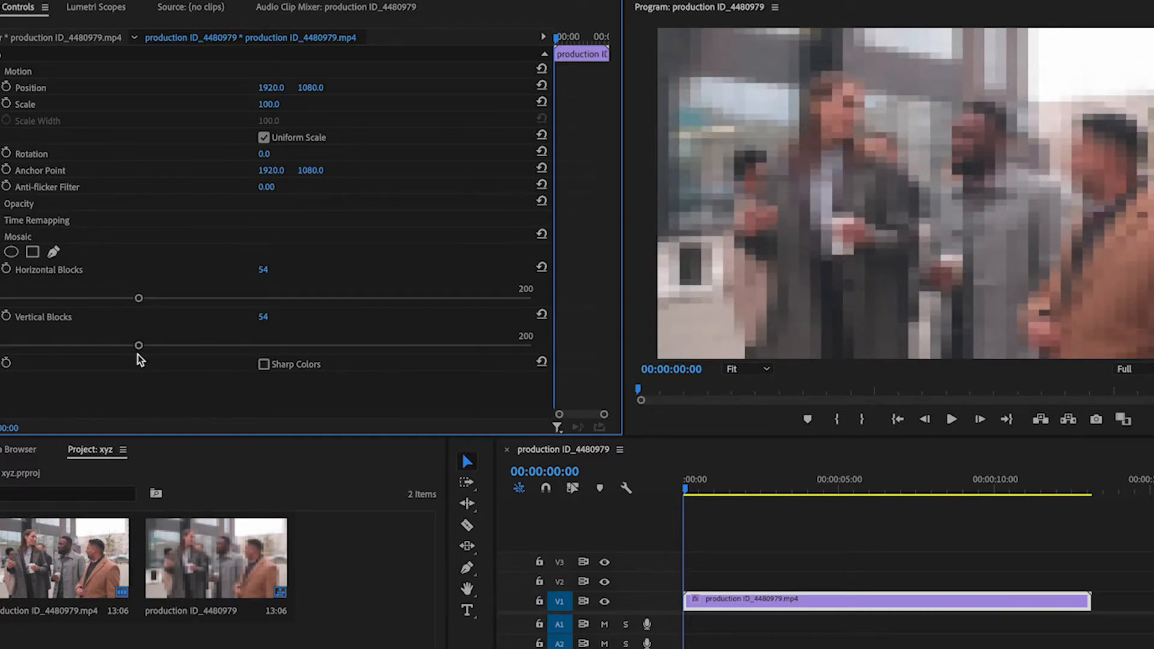
mouse_move(11, 253)
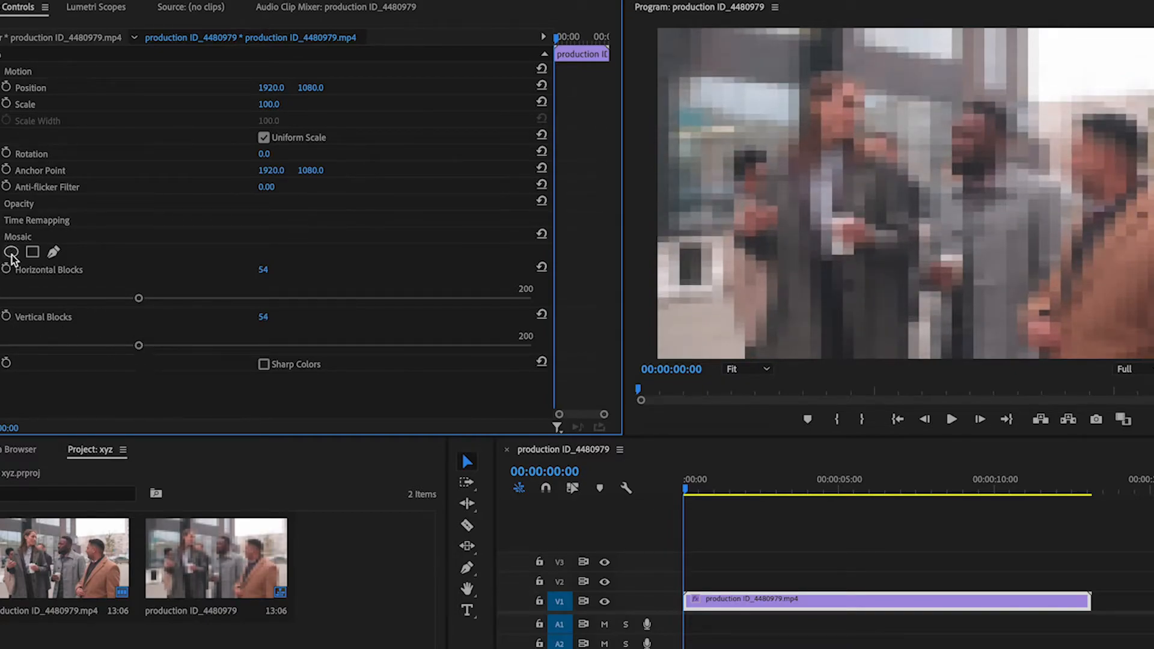
mouse_move(12, 252)
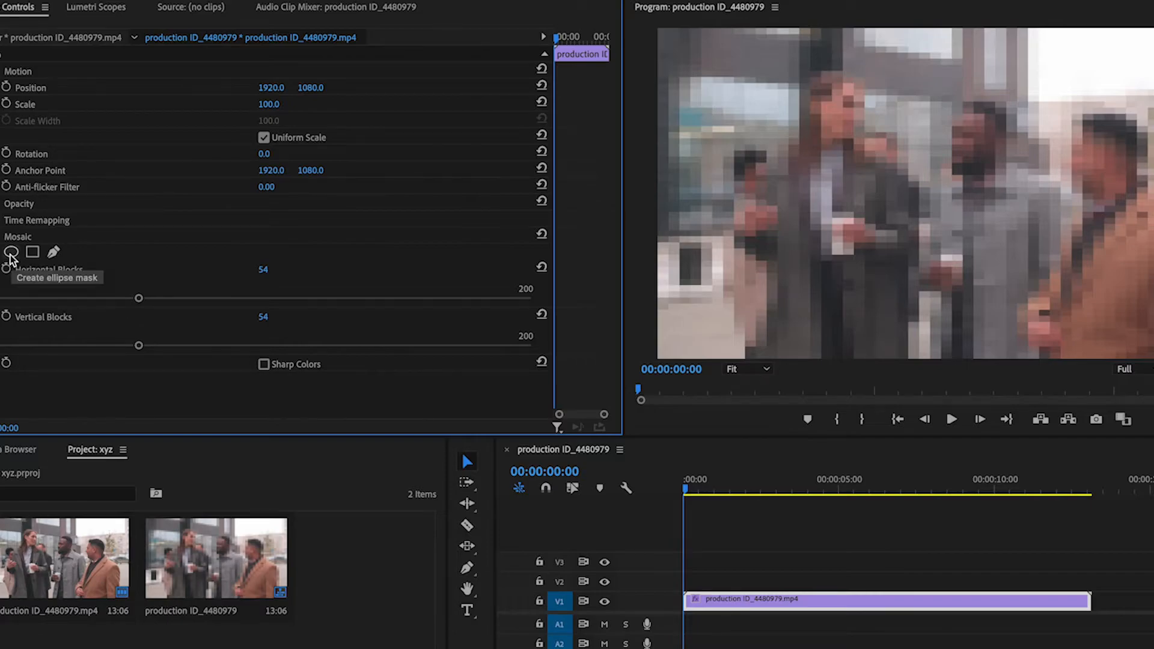
Add an ellipse mask to Mosaic and fit the oval over the grey-coated man's face
click(11, 252)
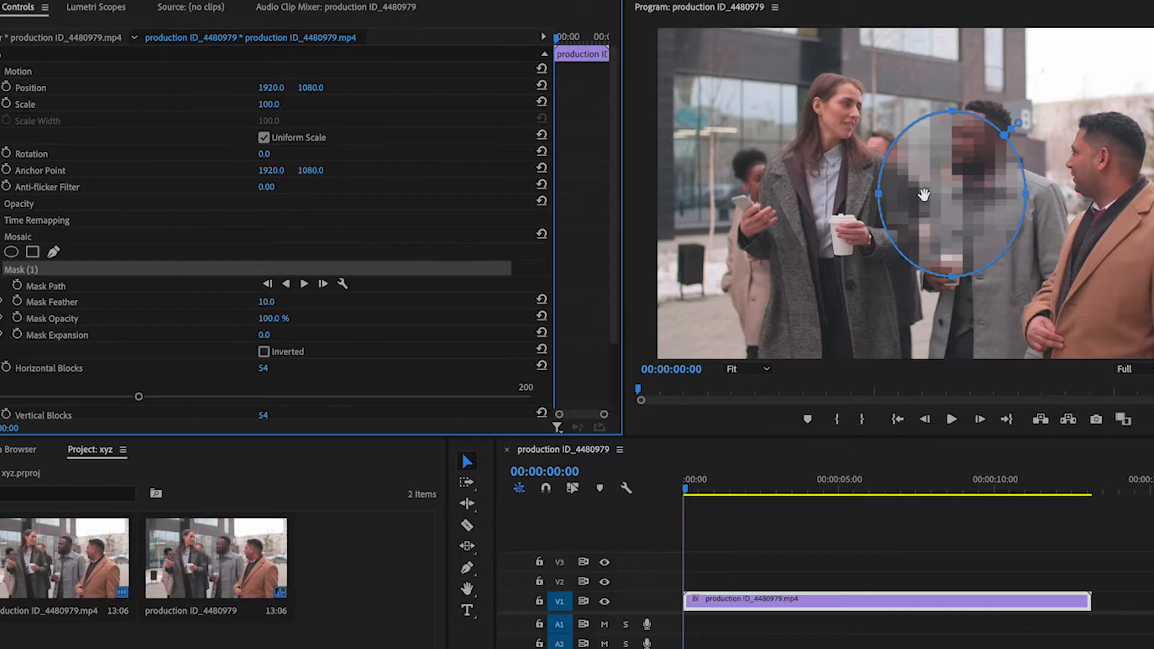
drag(925, 194, 950, 162)
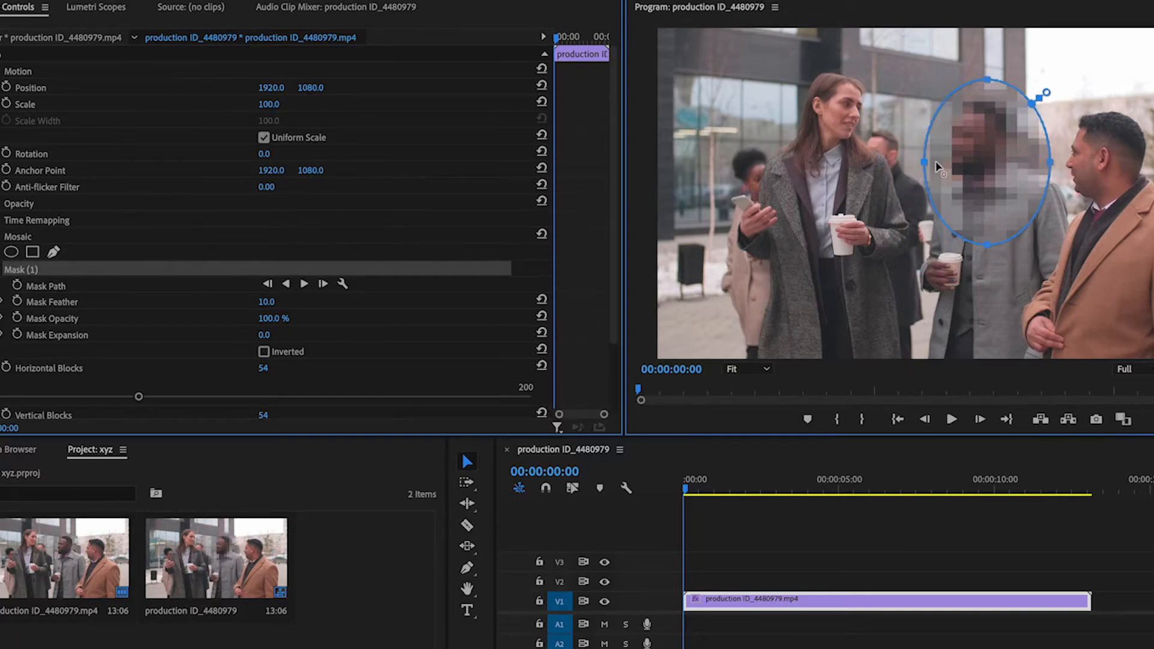
drag(938, 168, 965, 169)
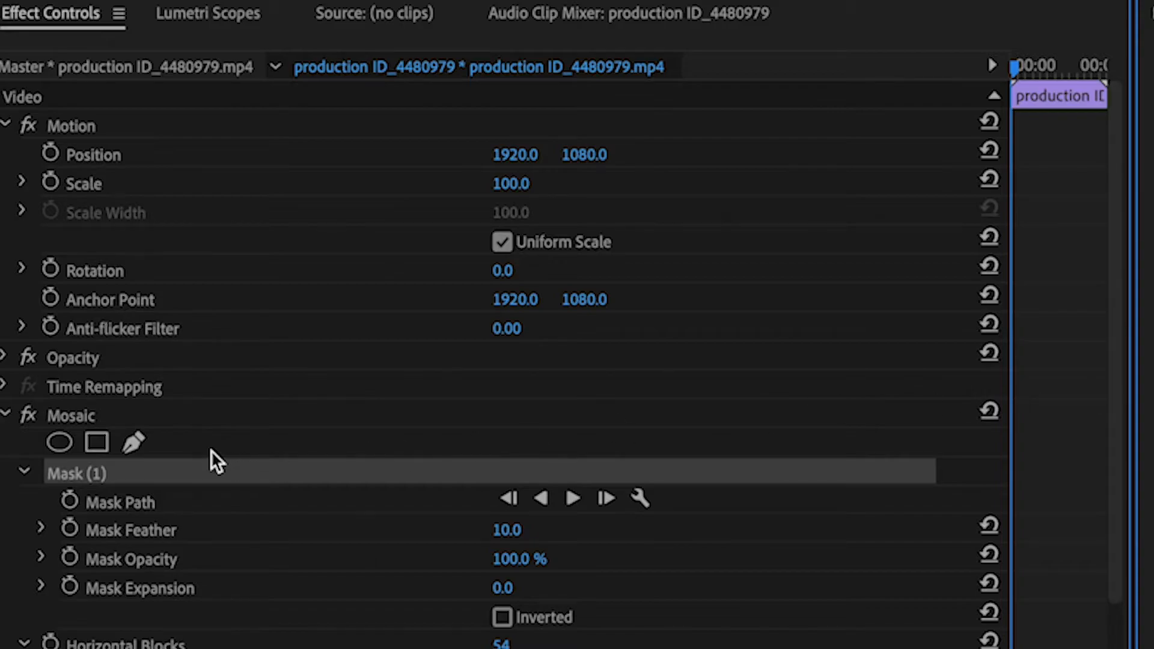
mouse_move(59, 442)
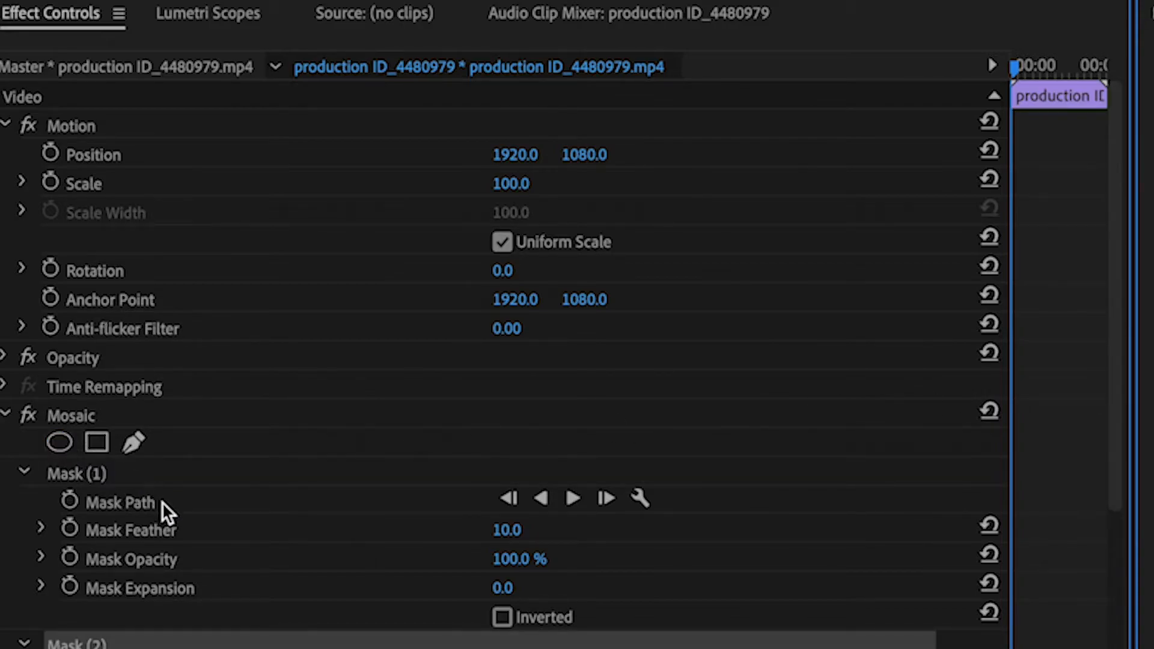
Shrink and move the second ellipse mask onto the middle man's face
scroll(down, 3)
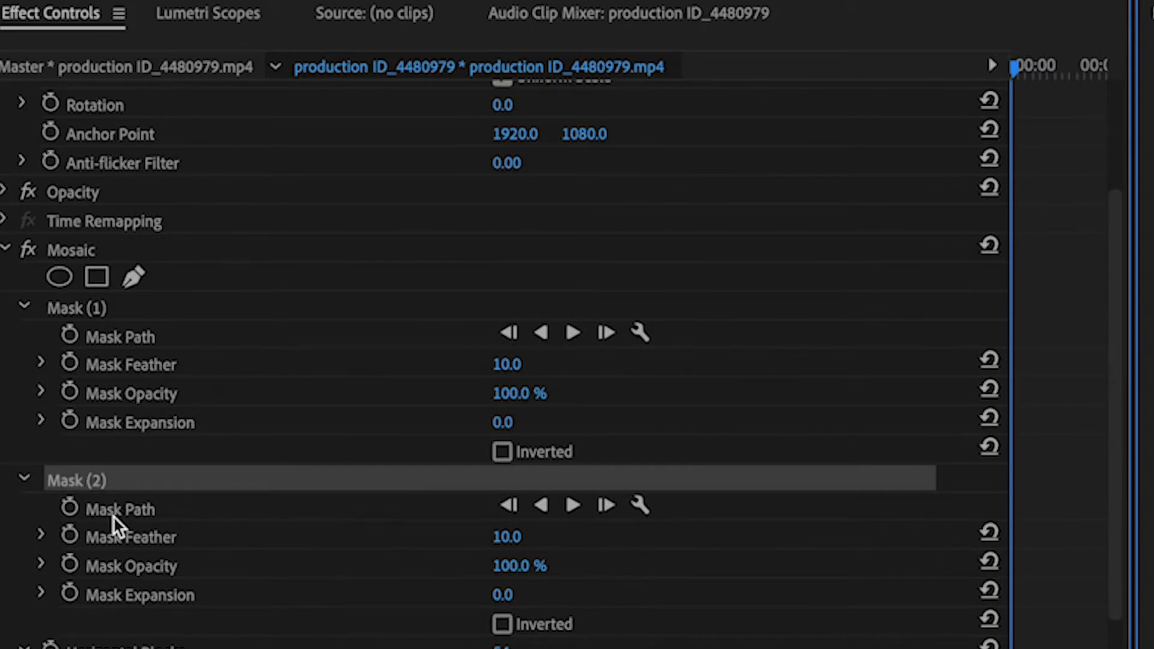
mouse_move(109, 433)
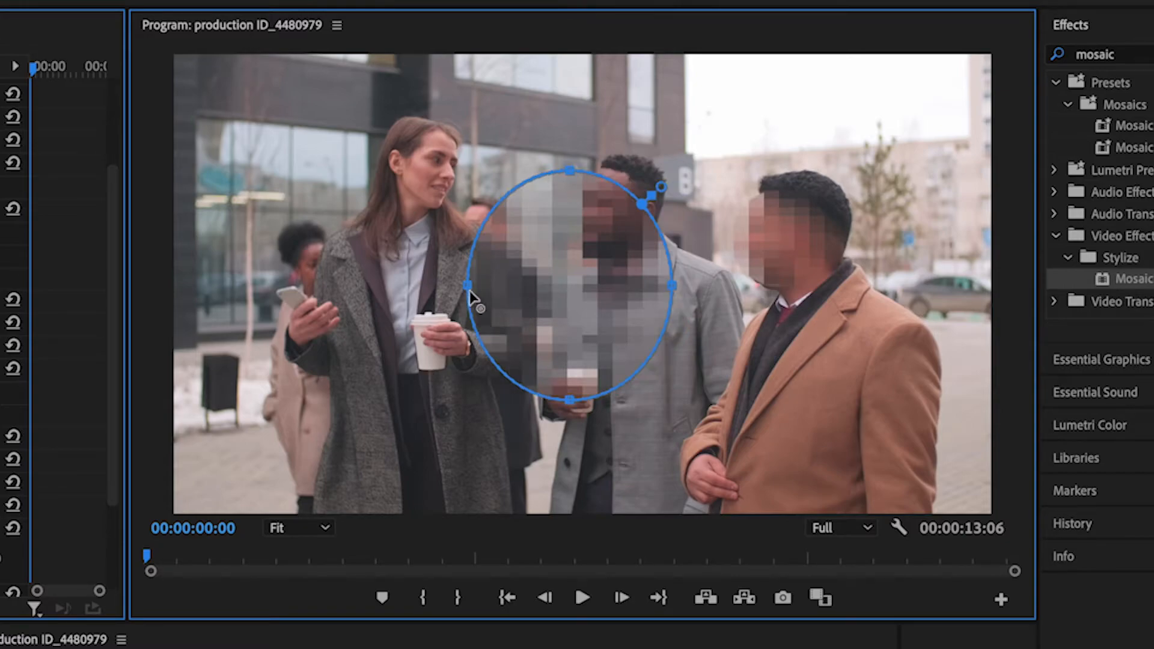
drag(465, 286, 635, 285)
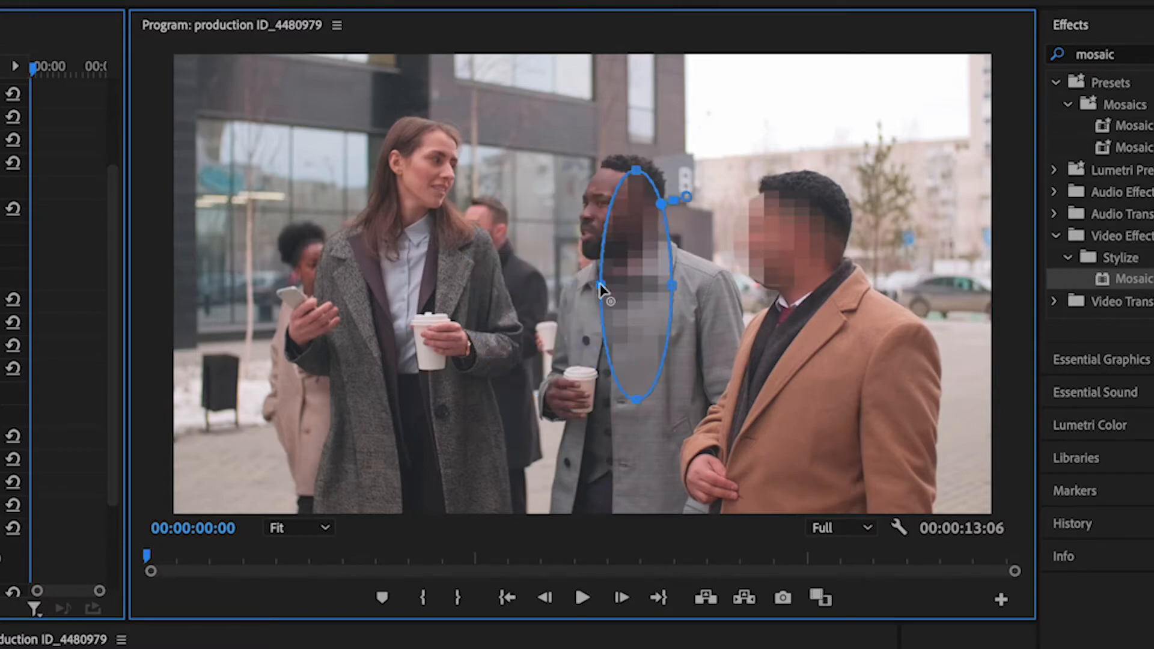
drag(600, 288, 635, 177)
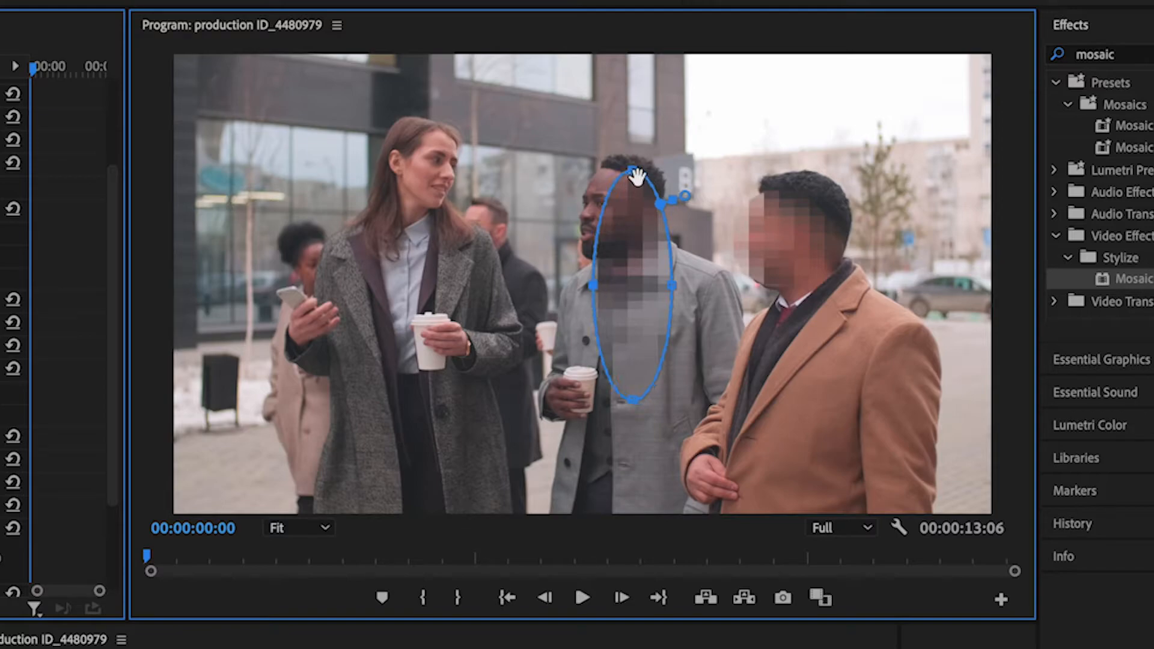
drag(637, 177, 631, 303)
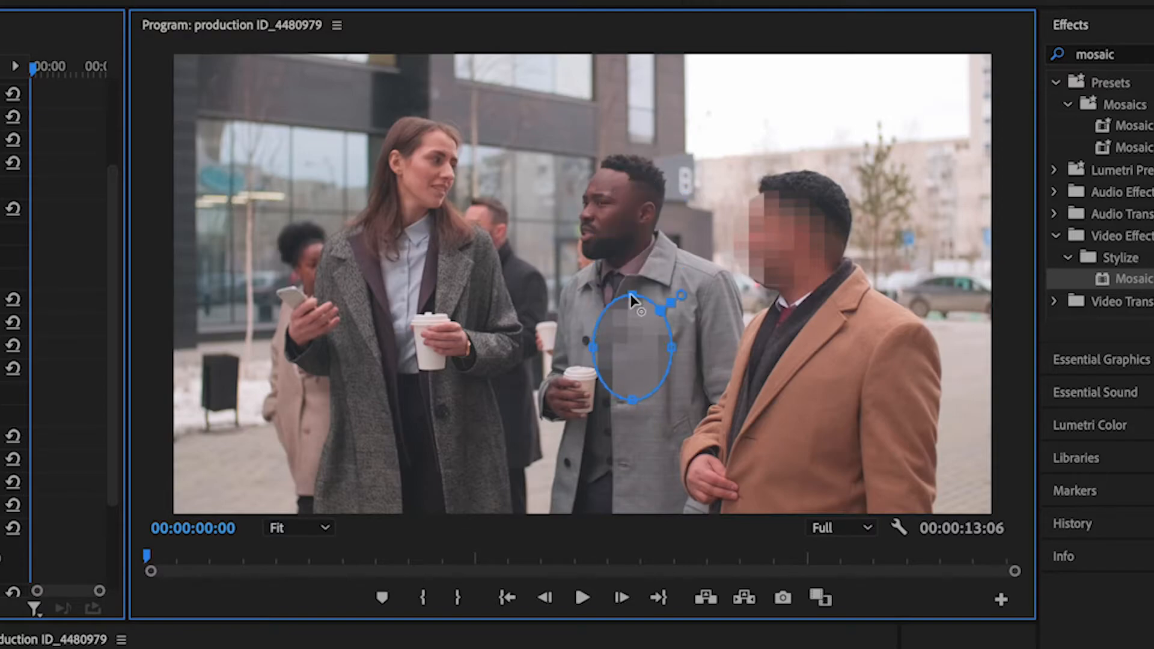
drag(633, 346, 623, 287)
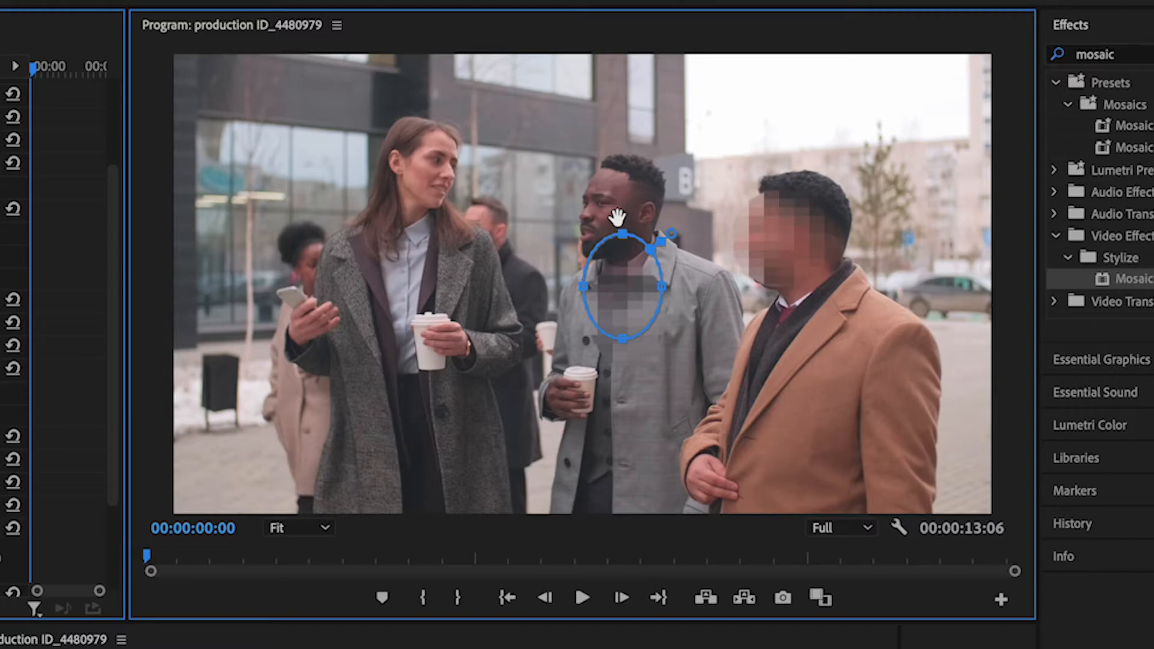
drag(624, 286, 610, 224)
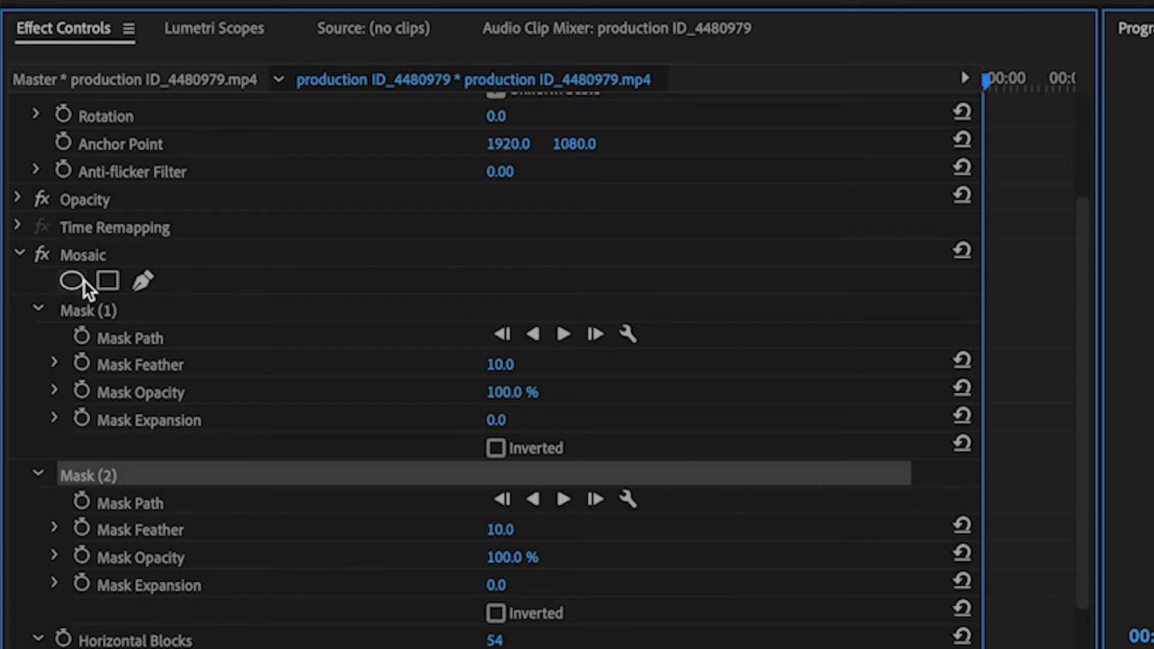
Add a third ellipse mask and size it over the woman's face
click(69, 282)
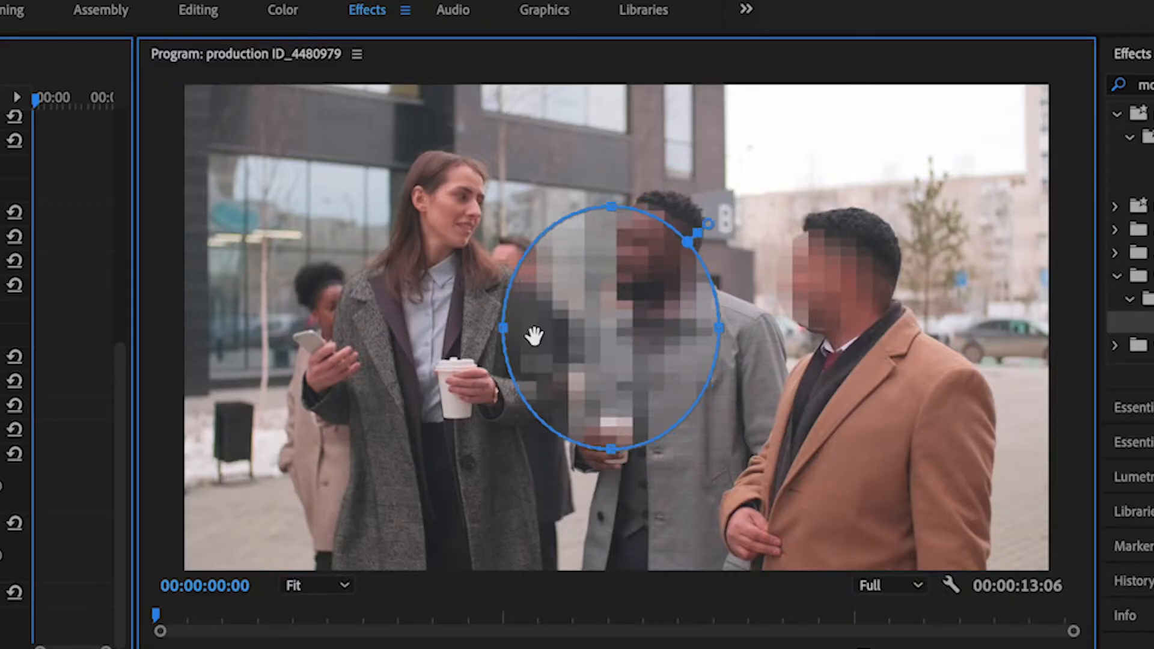
drag(611, 328, 401, 328)
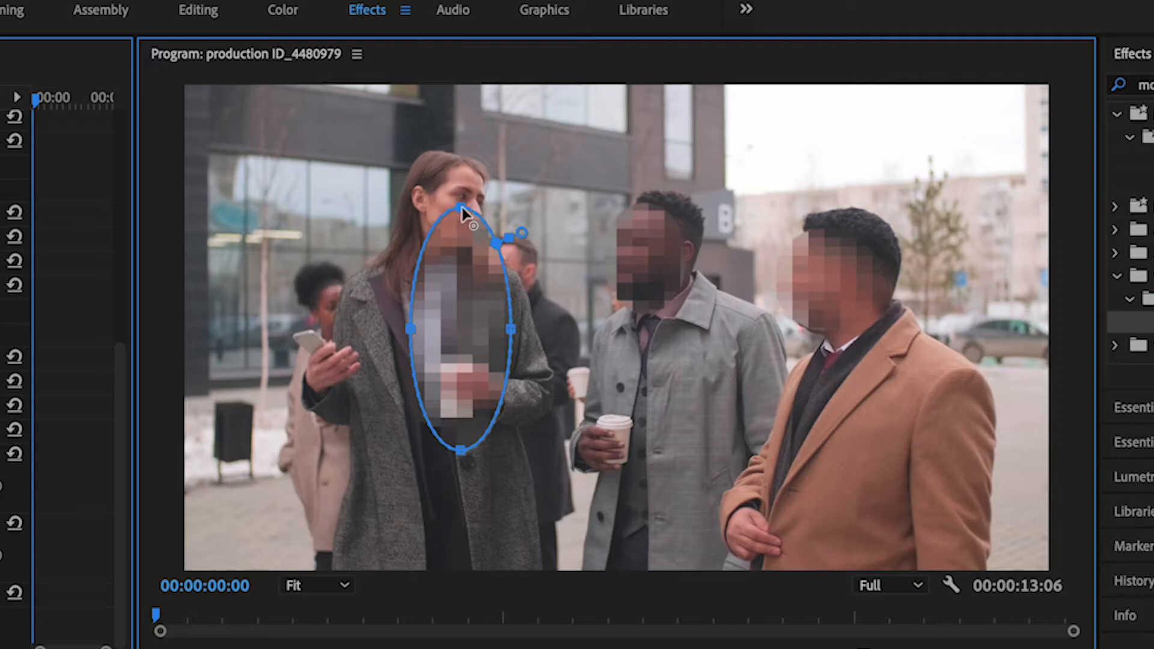
mouse_move(460, 332)
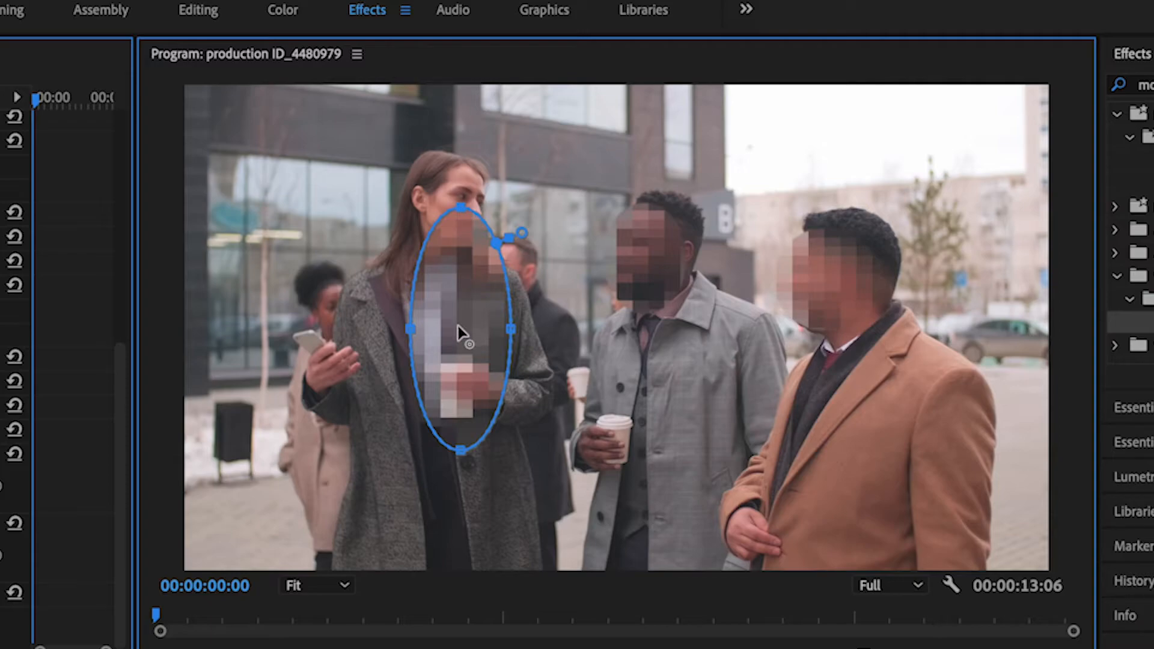
drag(459, 328, 458, 229)
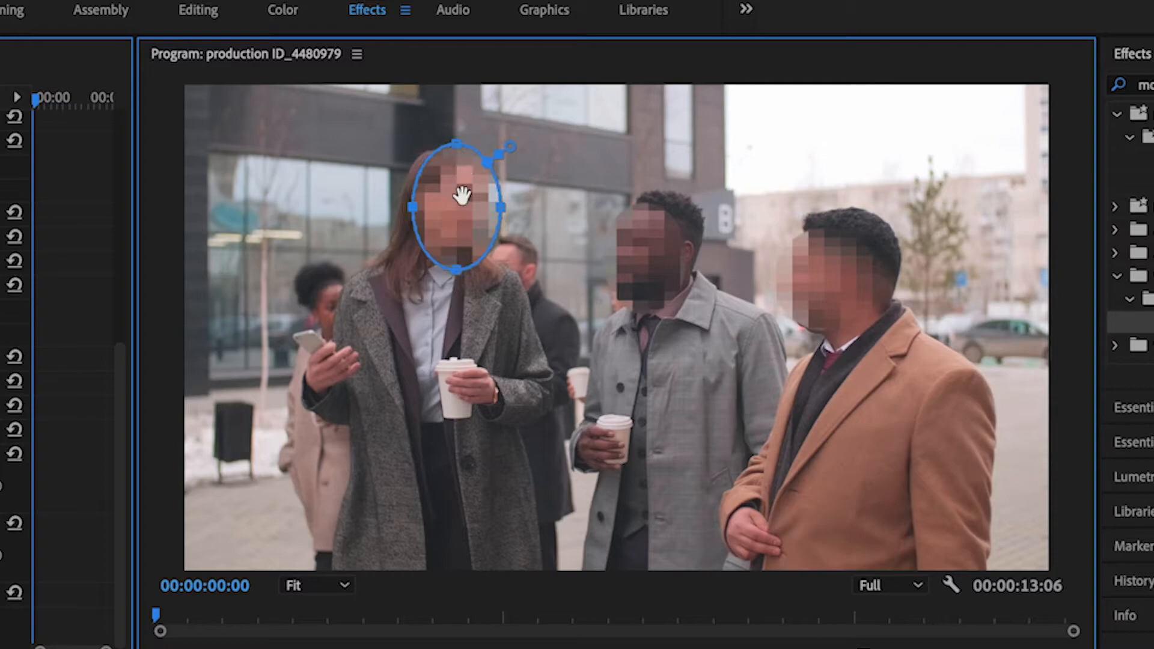
drag(456, 197, 498, 257)
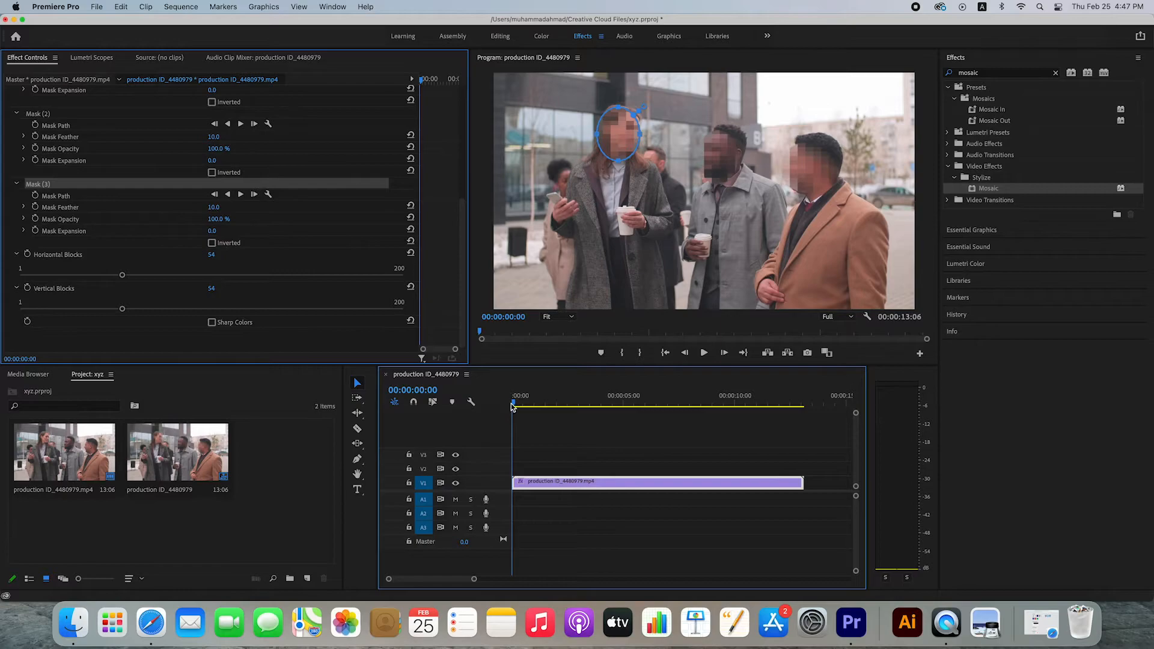
mouse_move(113, 248)
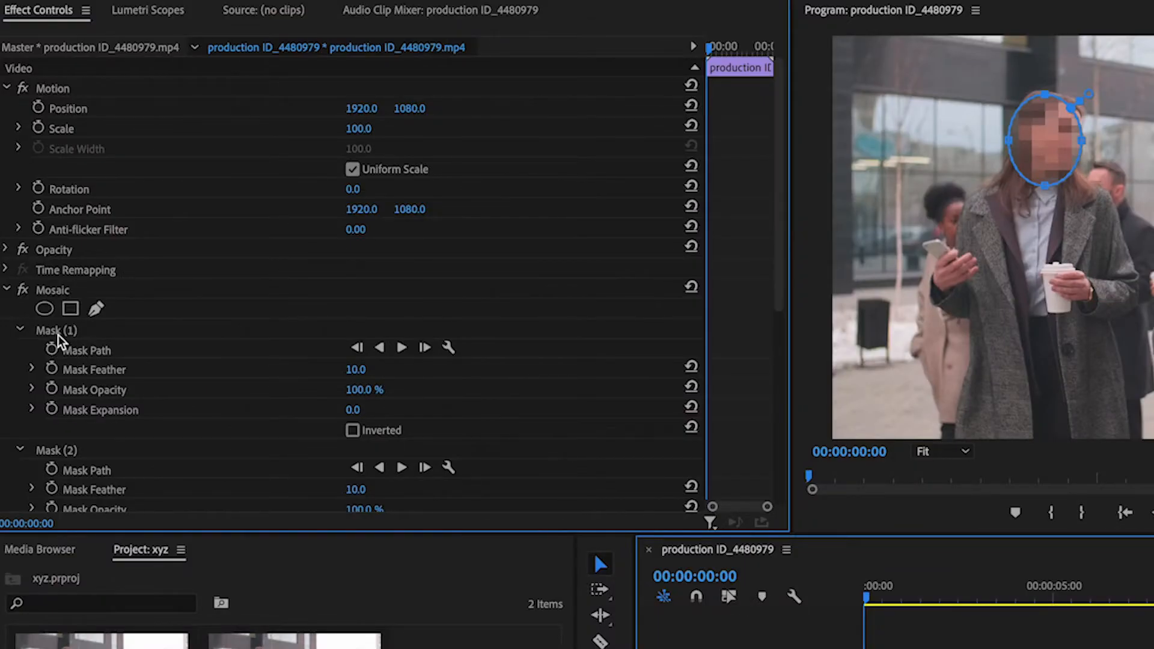
mouse_move(402, 347)
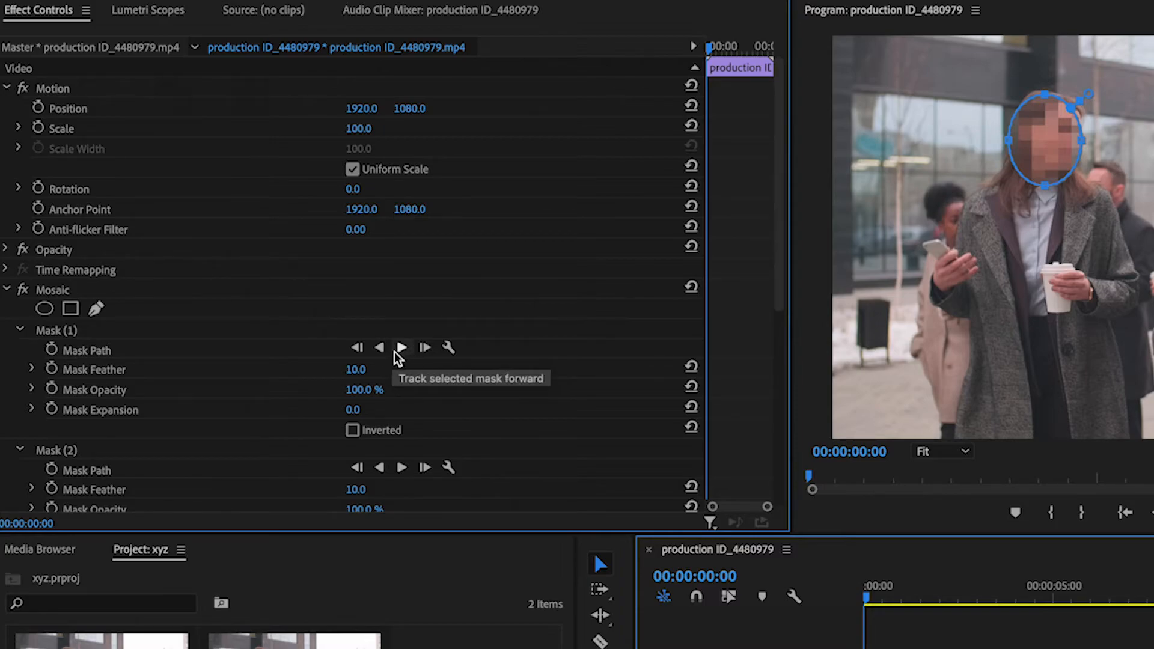
mouse_move(400, 352)
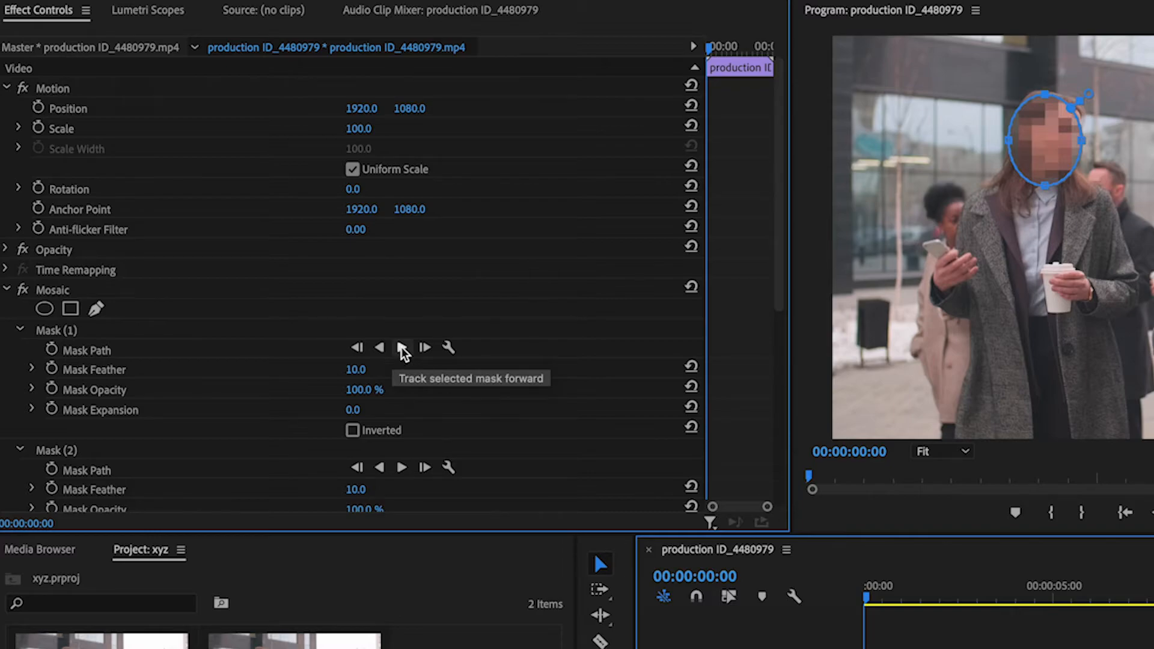
Track Mask (1) forward so it follows the first face through the clip
click(402, 347)
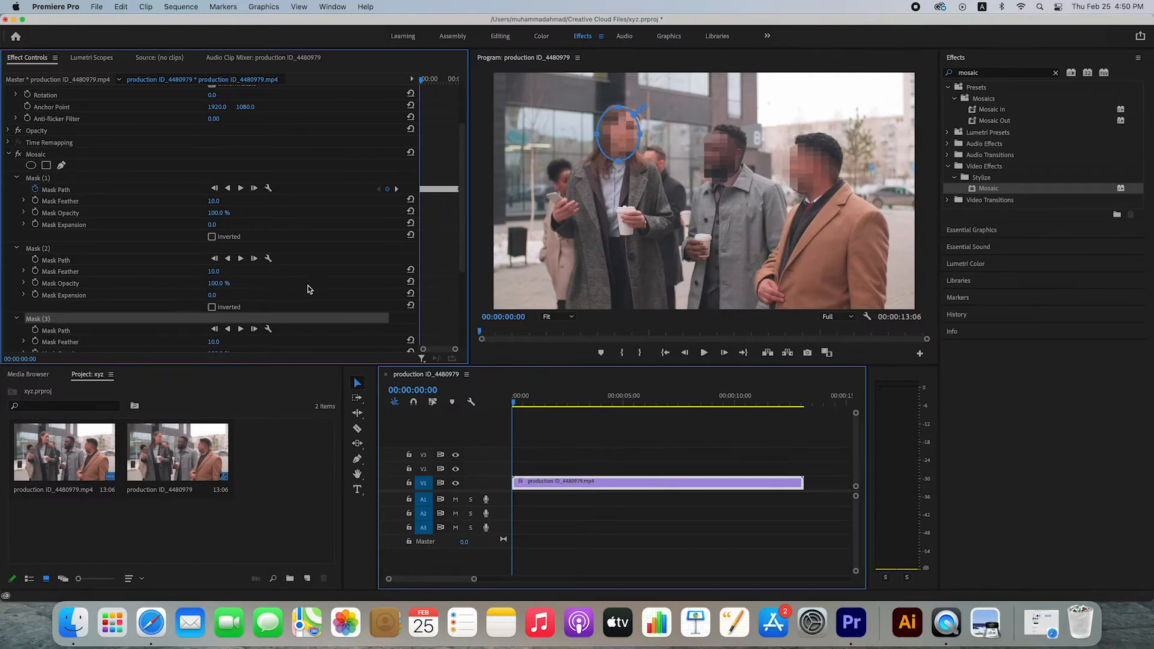
Track Mask (2) forward to follow the middle man's face to the clip's end
click(253, 258)
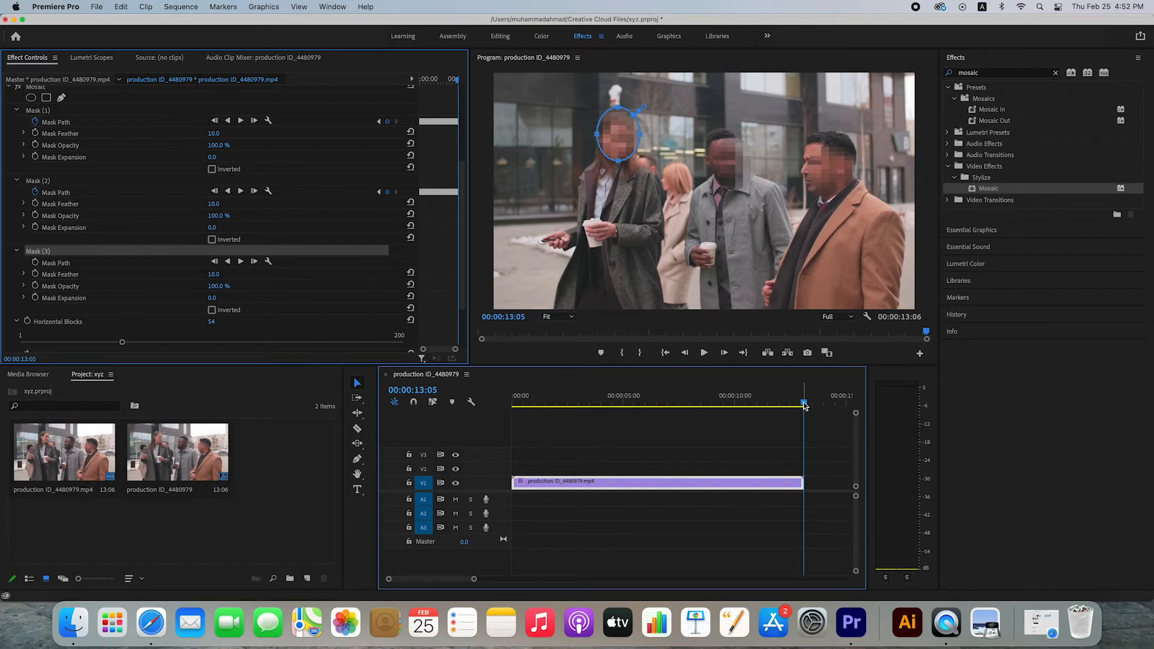
Return the playhead to the start and track Mask (3) forward over the woman's face
click(513, 406)
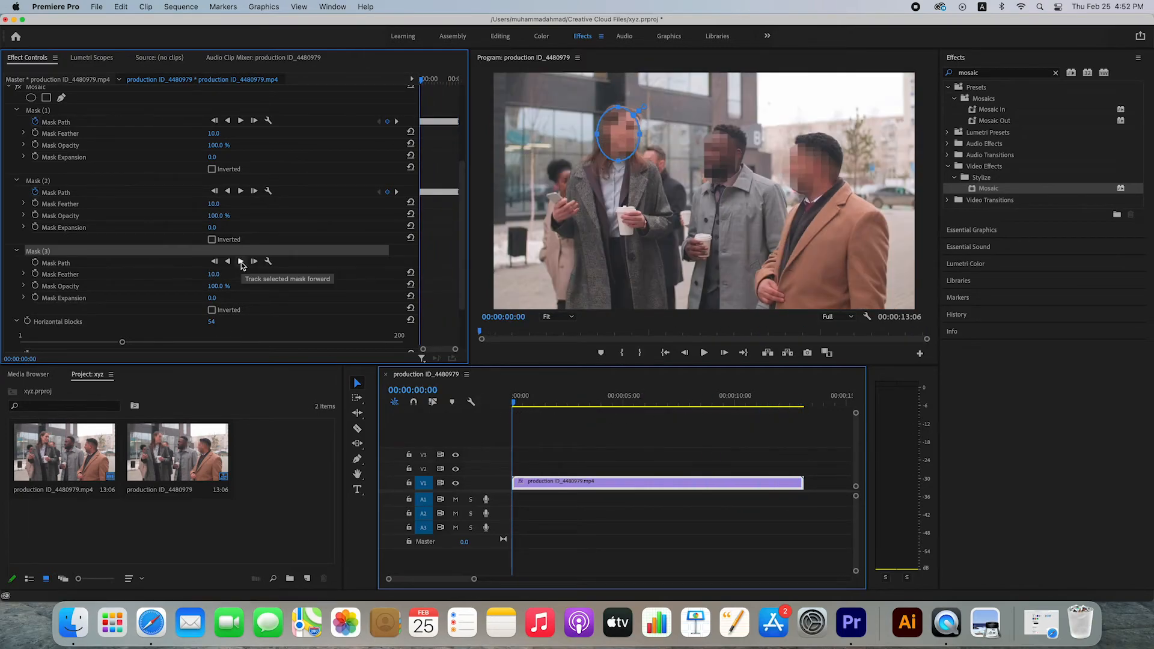
click(240, 262)
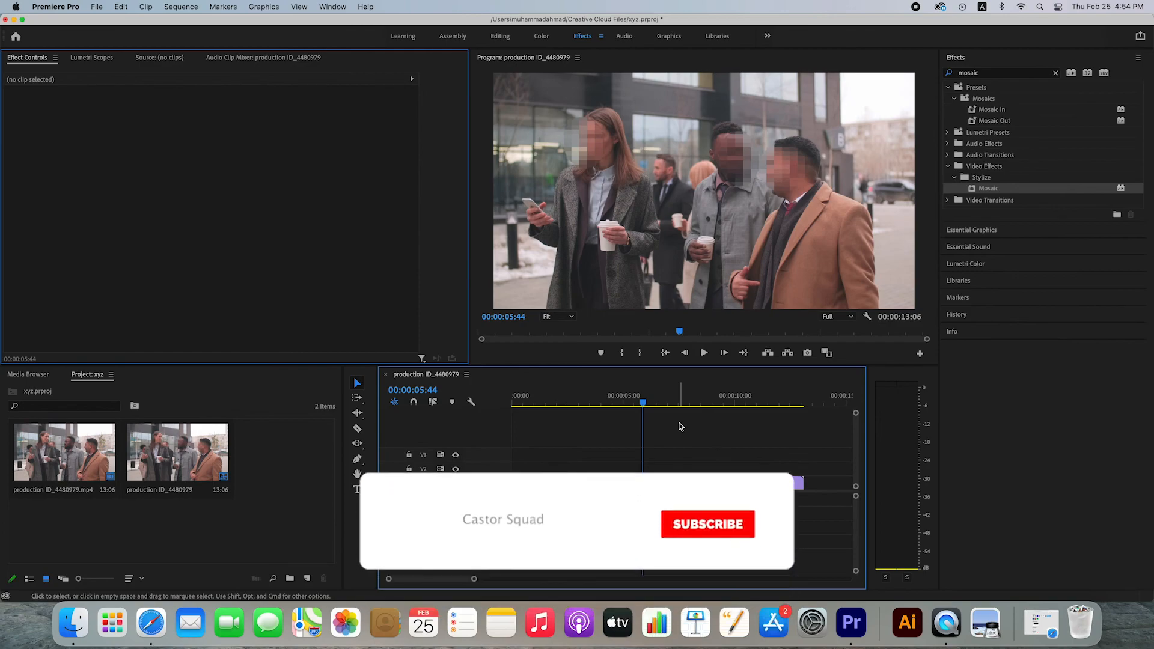
Deselect the clip and play the sequence to check all three tracked masks
click(707, 524)
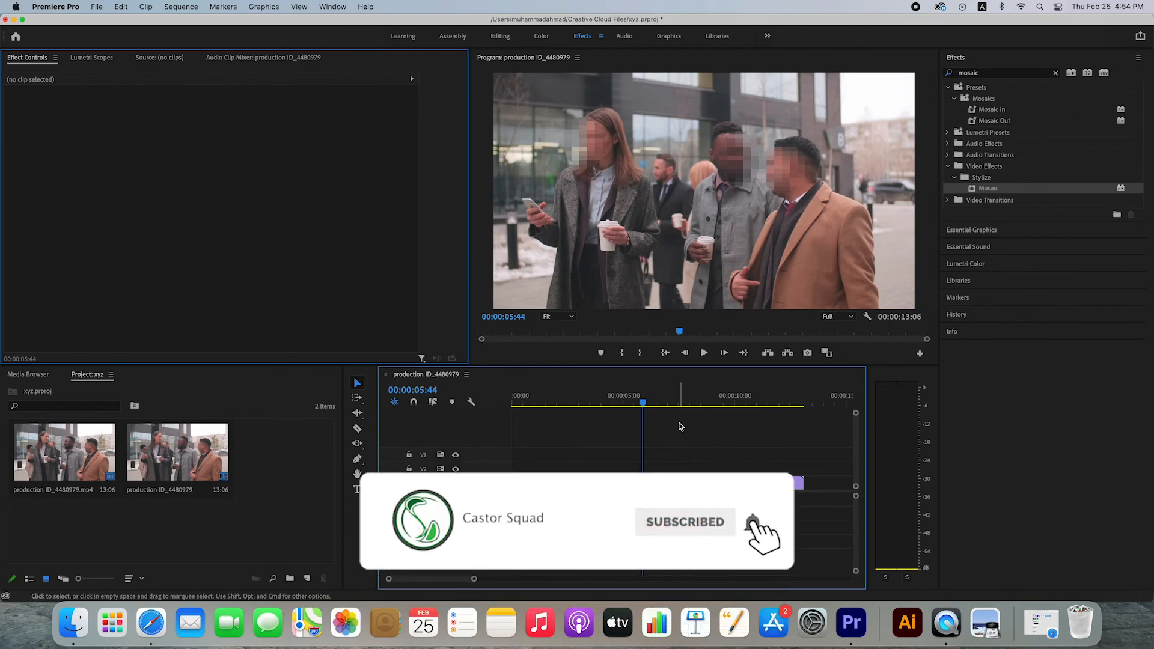